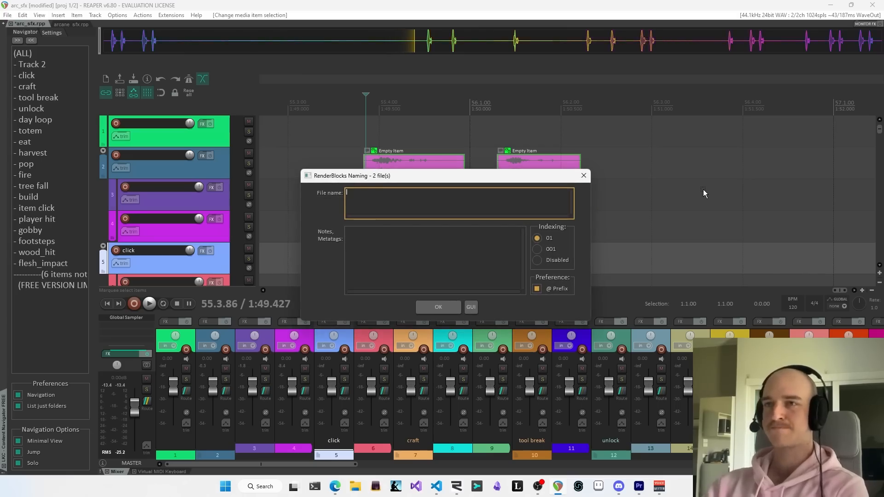
# - Confirm the RenderBlocks Naming dialog to render the two selected items as separate files
pyautogui.click(437, 306)
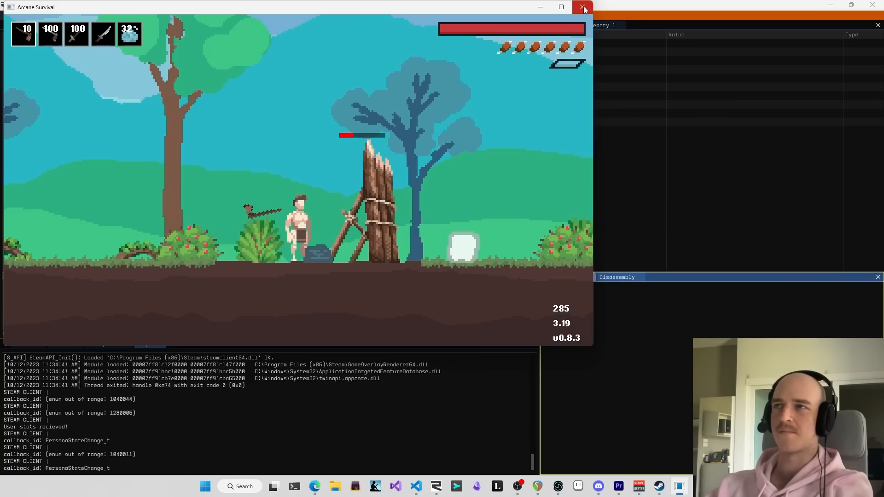
# - Quit the Arcane Survival window after play-testing the tree hit
pyautogui.click(583, 7)
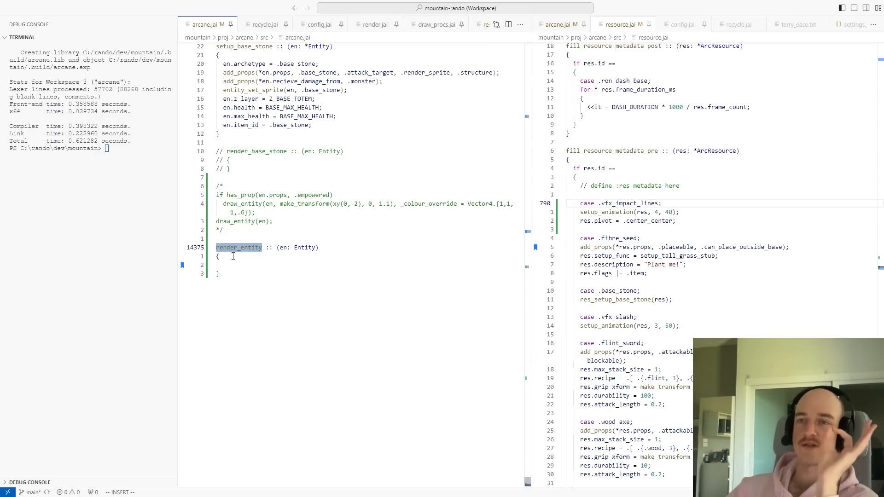
# - Write render_entity's squish transform and sprite draw, then begin a 'hit' field in Entity
pyautogui.click(434, 24)
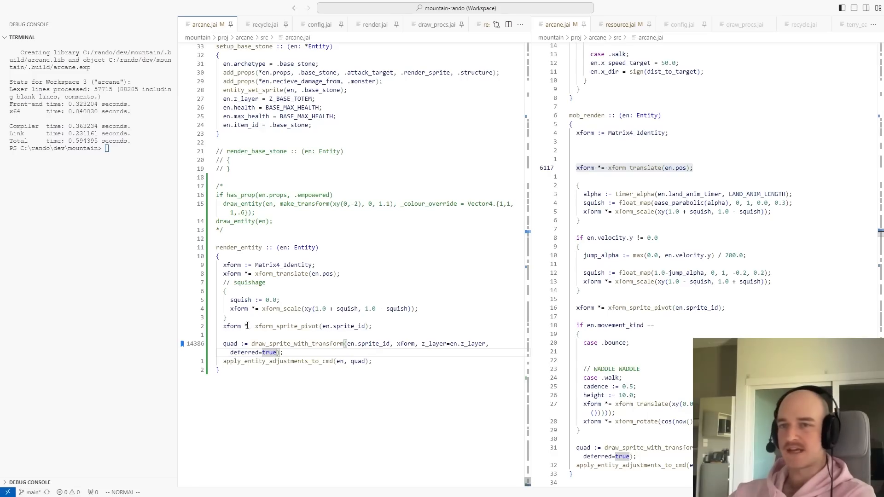
pyautogui.write('hit')
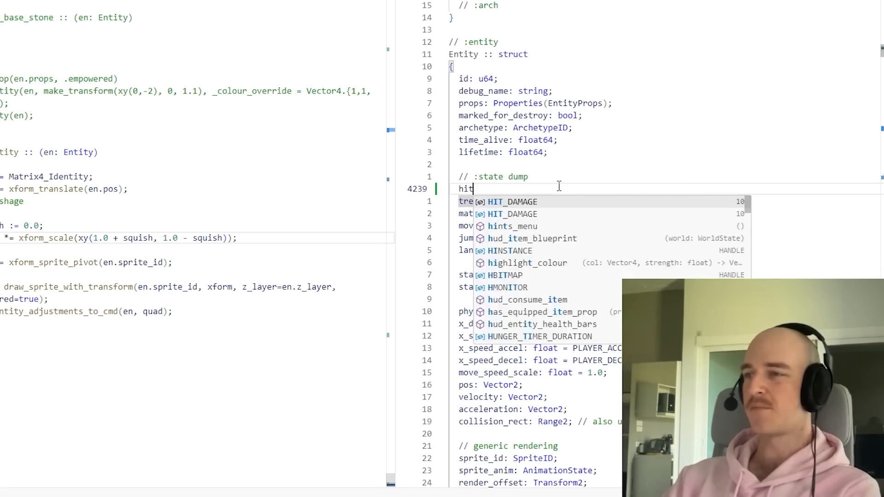
# - Add hit_squish_scale := 1.0 and hit_squish_timer to Entity, easing squish from the timer
pyautogui.write('_squish')
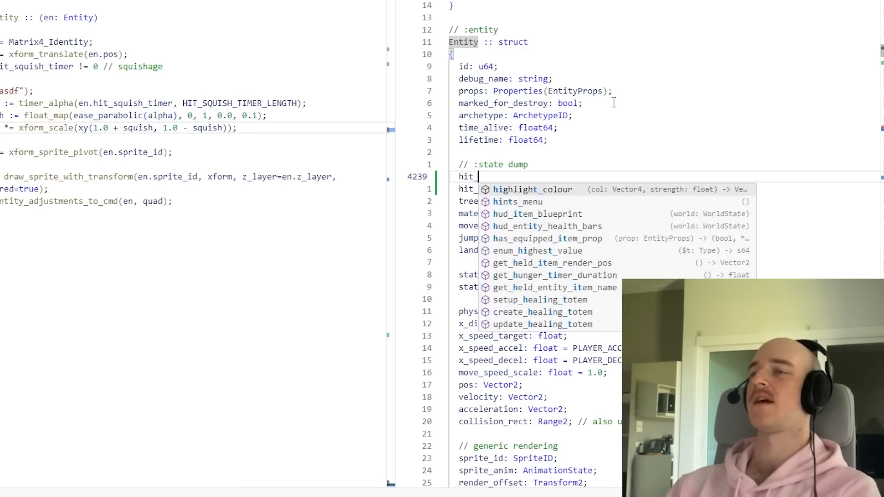
pyautogui.write('squish_')
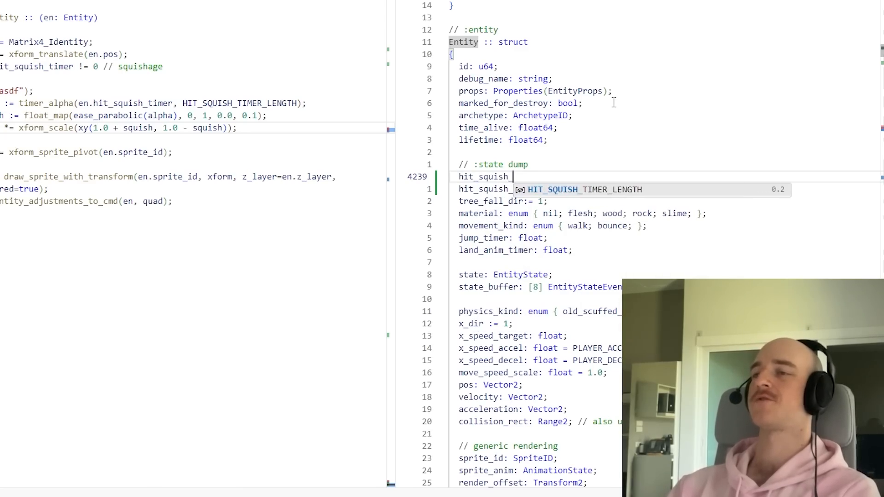
pyautogui.write('scale:= 1.0;')
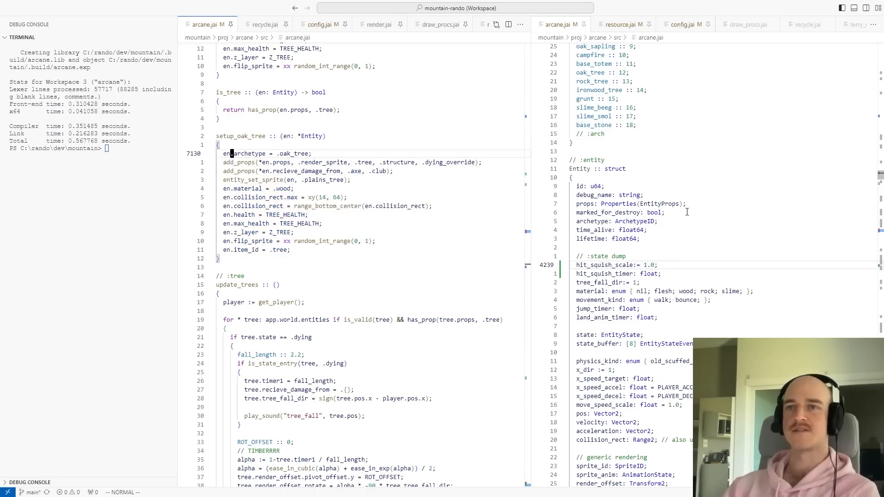
# - Assign en.hit_squish_scale = 0 in setup_oak_tree with the other tree properties
pyautogui.write('en.hit_squish_scale = 0')
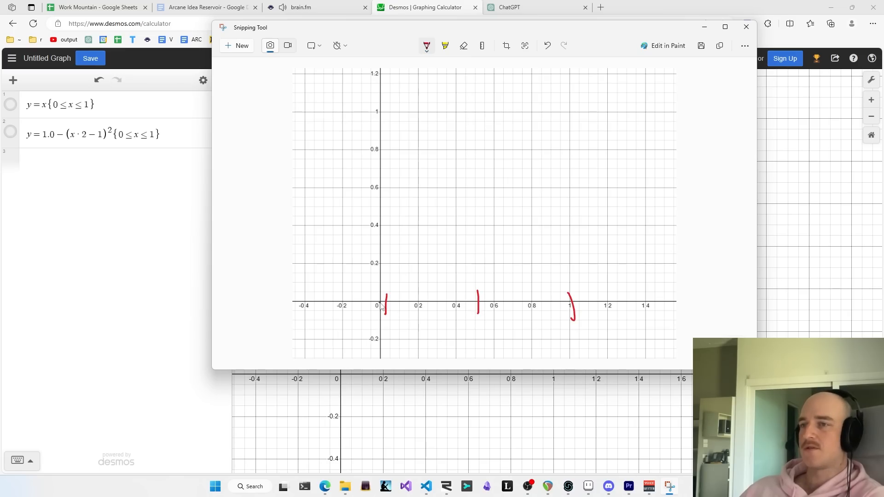
pyautogui.moveTo(379, 305); pyautogui.dragTo(490, 125)
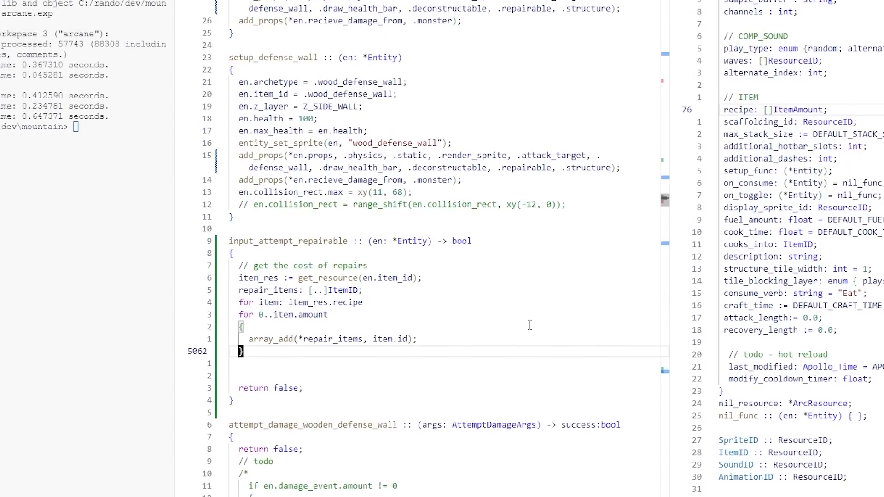
# - Scale repair_items.count by (1.0-entity_health_pct(en)) in update_entities
pyautogui.write('repair_items.count = repair_items.count * (1.0-entity_health_pct(en));')
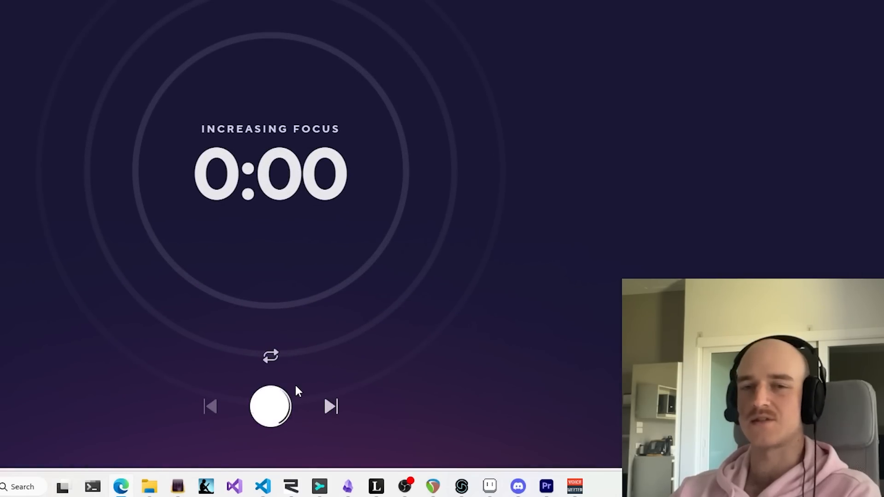
# - Start the Increasing Focus music session in brain.fm
pyautogui.click(270, 406)
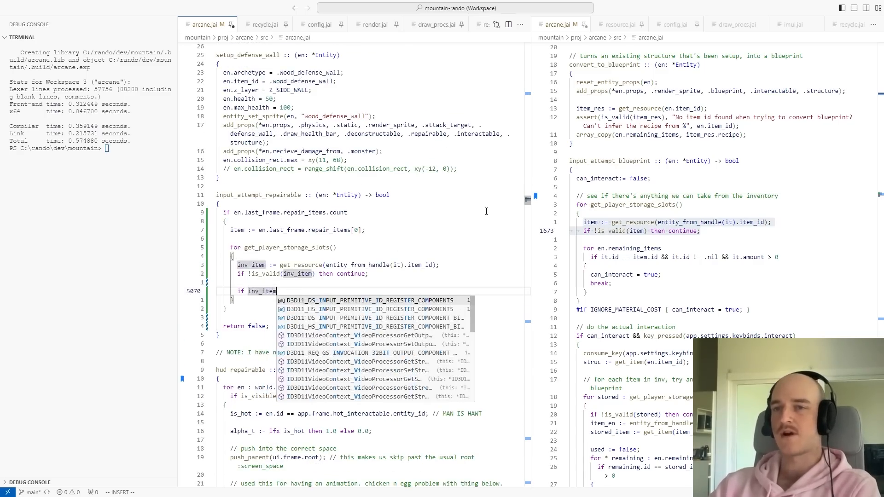
# - Match inv_item.id to the repair item, consume it on interact, and begin an en.health_max line
pyautogui.write('.id == item')
pyautogui.write('consume_item(inv_item_en);')
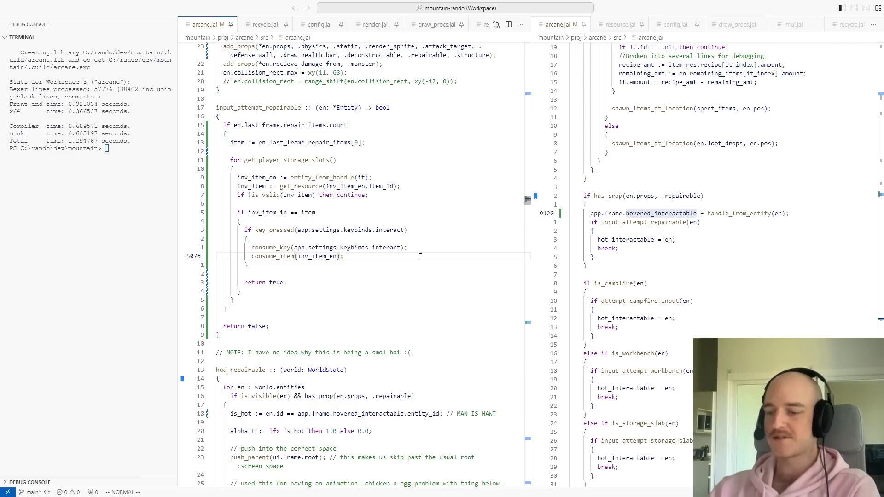
pyautogui.press('Enter')
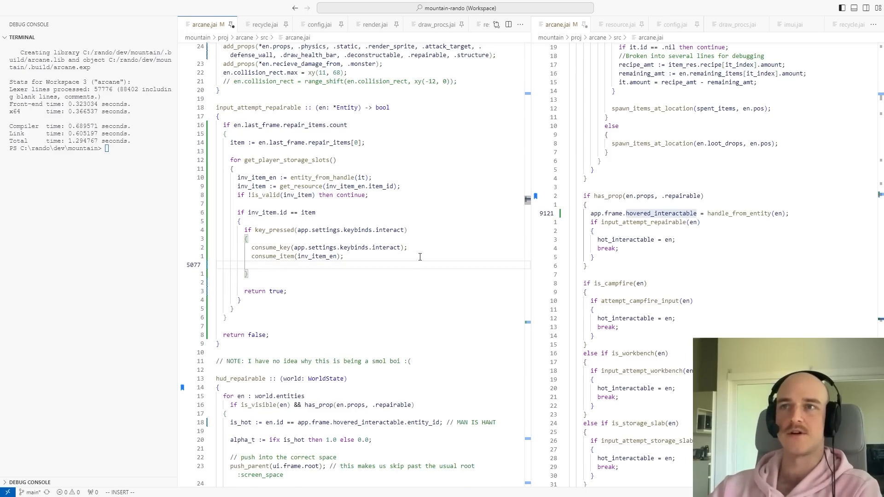
pyautogui.write('en.health_max')
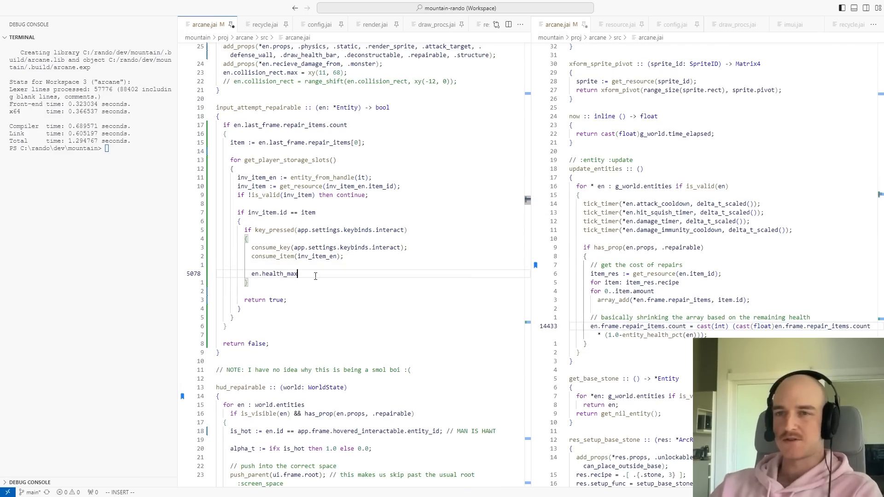